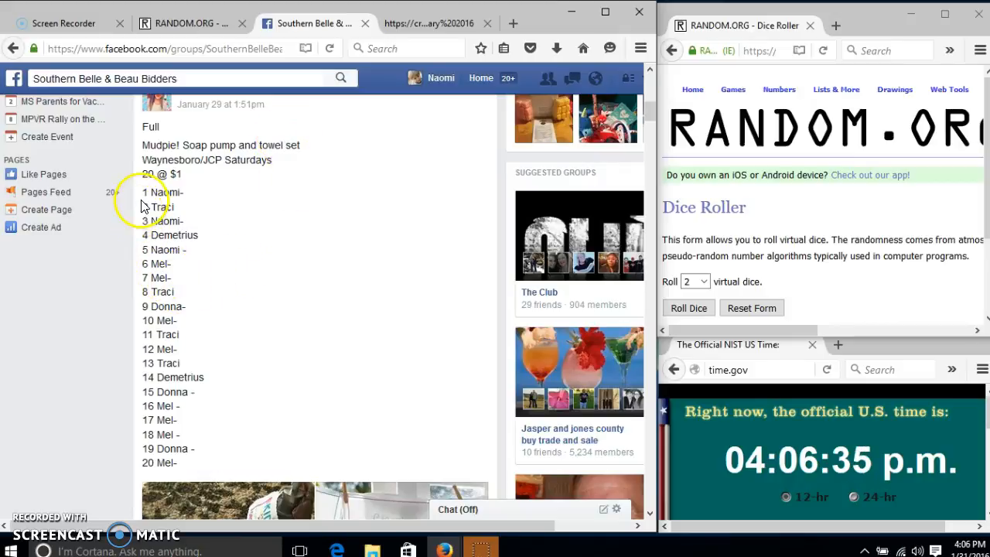
Select the auction post's numbered list of 20 bidder spots and scroll down to the comments
{"action": "left_click_drag", "start_coordinate": [143, 192], "coordinate": [186, 462]}
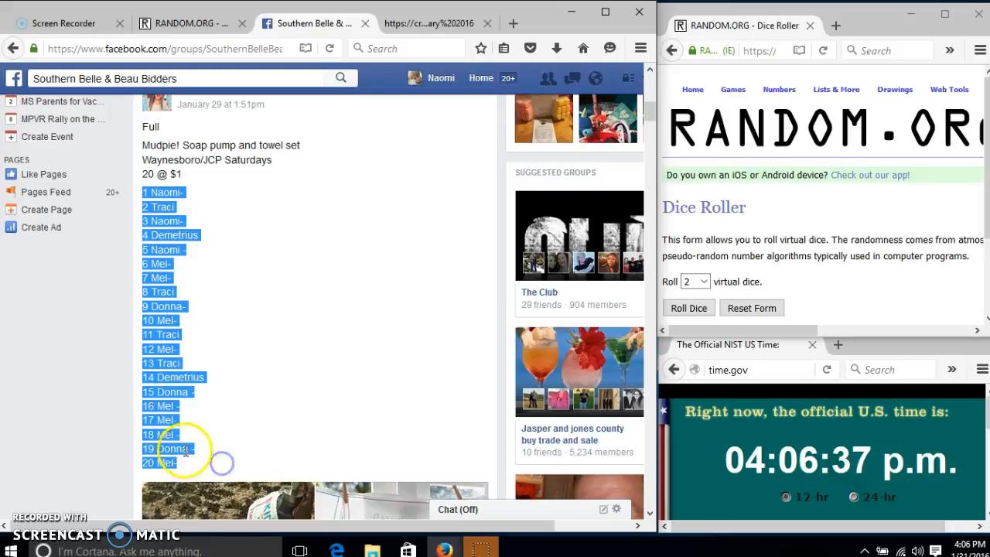
{"action": "scroll", "scroll_direction": "down", "scroll_amount": 3}
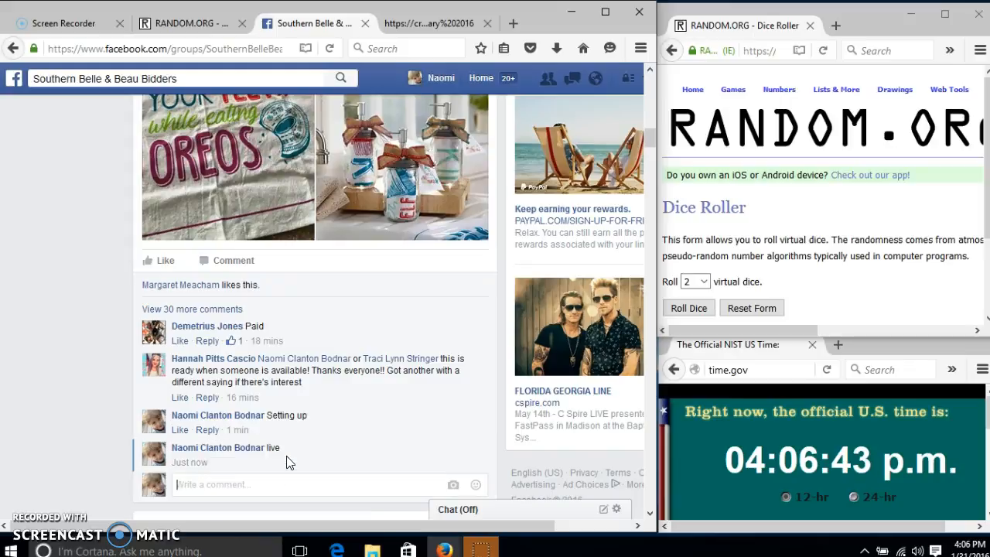
{"action": "mouse_move", "coordinate": [243, 462]}
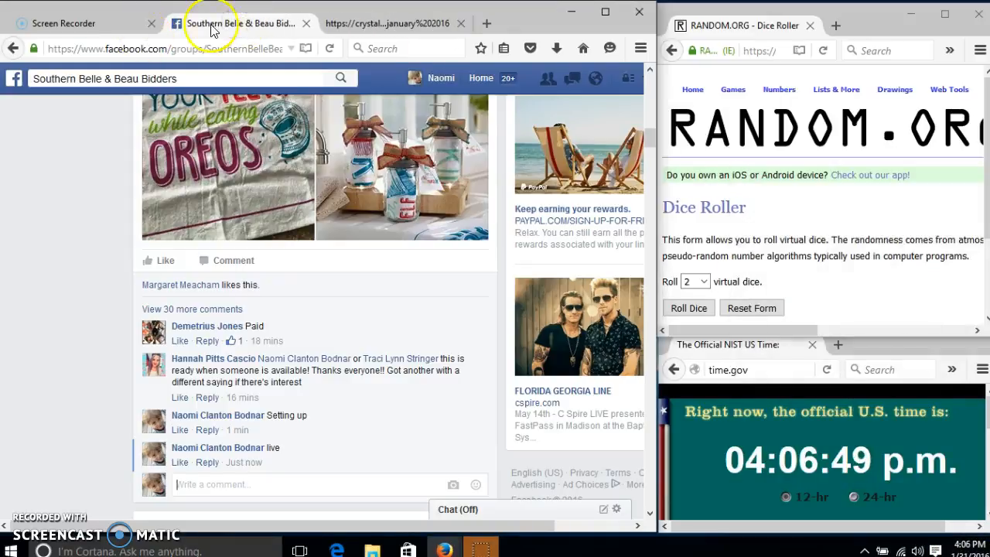
Open a new Firefox tab and type 'rad' to bring up the List Randomizer address
{"action": "left_click", "coordinate": [486, 23]}
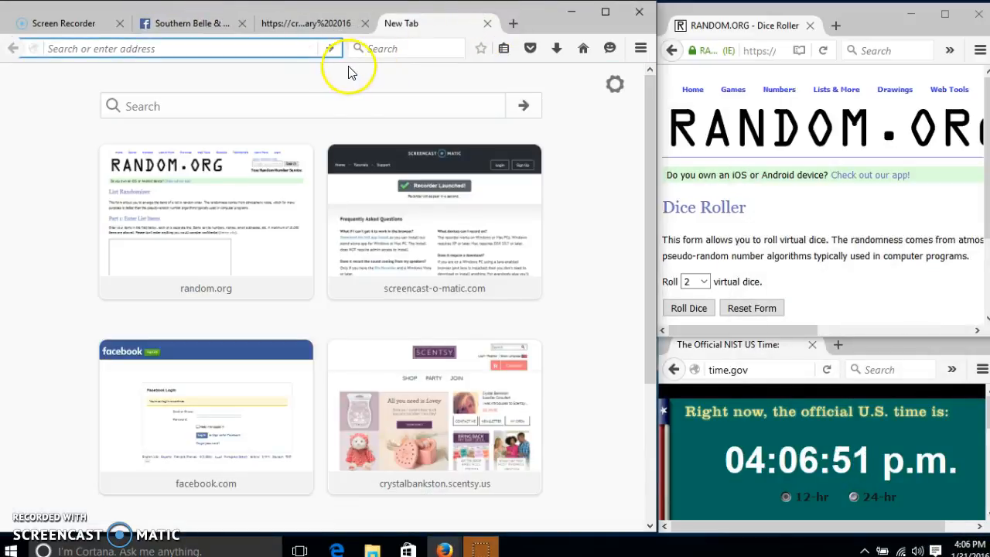
{"action": "left_click", "coordinate": [434, 222]}
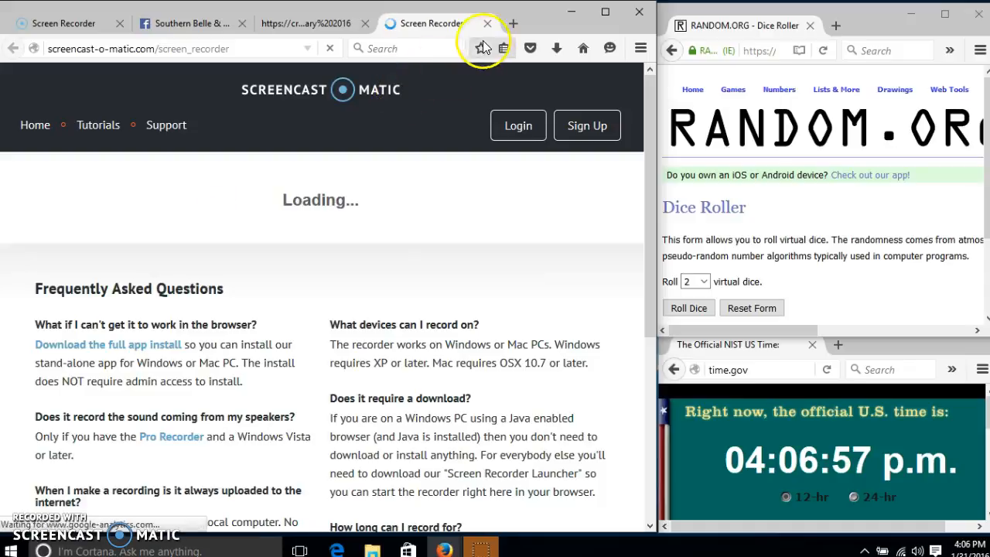
{"action": "type", "text": "rad"}
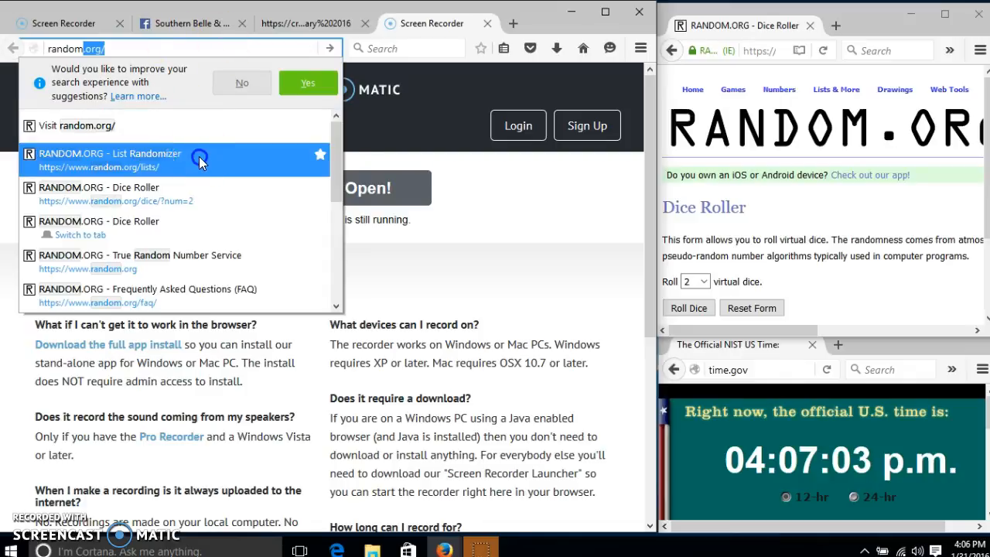
Open the List Randomizer page and roll two dice (5 and 1) in the side window
{"action": "left_click", "coordinate": [109, 153]}
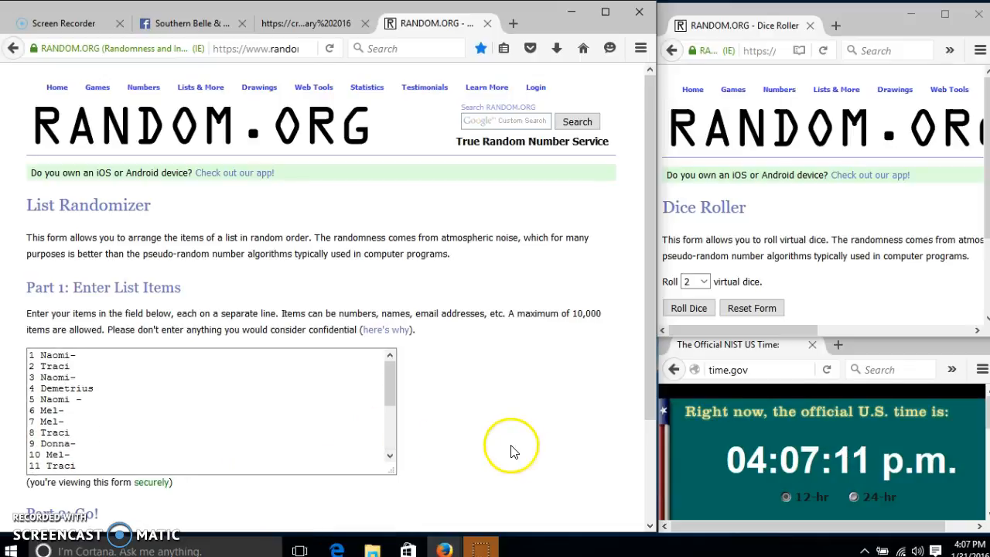
{"action": "scroll", "scroll_direction": "down", "scroll_amount": 3}
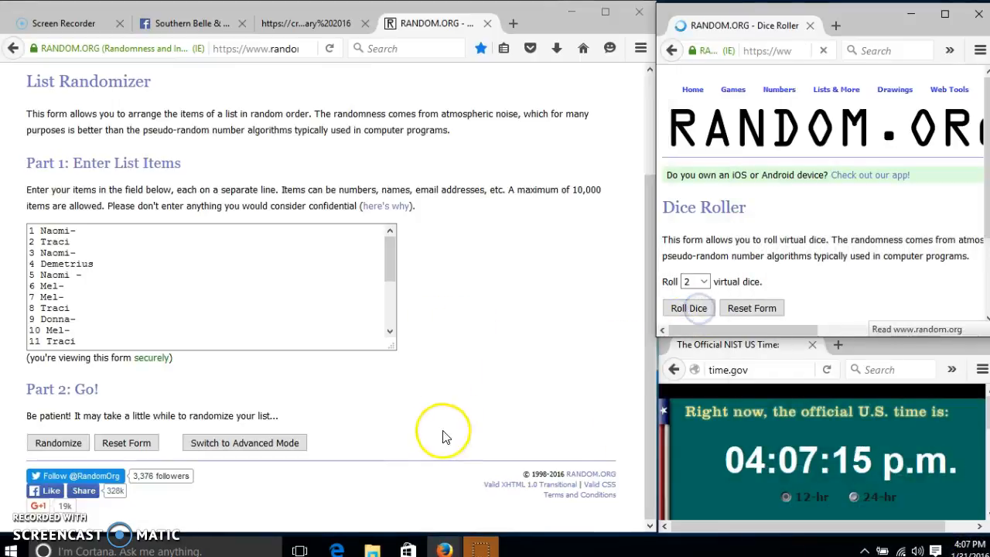
{"action": "left_click", "coordinate": [688, 308]}
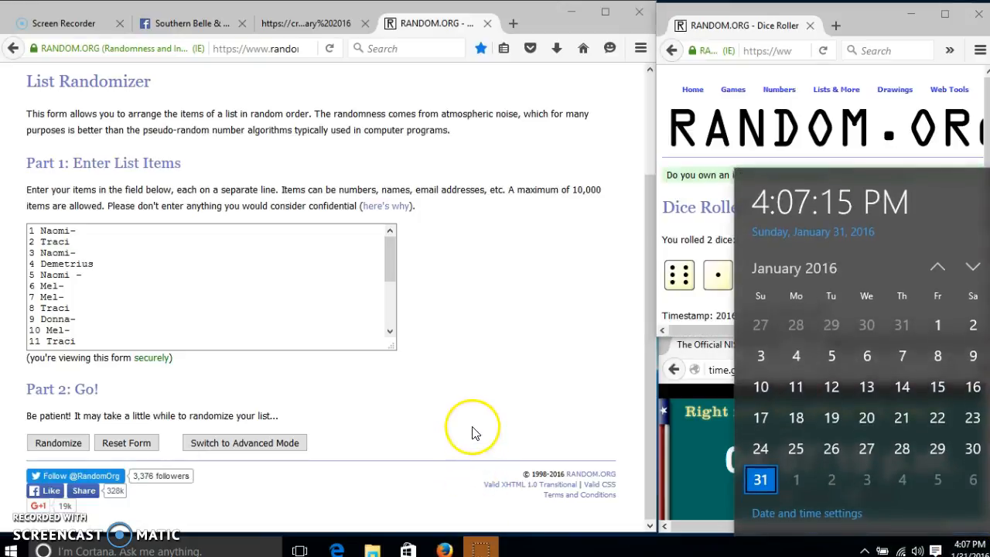
{"action": "left_click", "coordinate": [57, 442]}
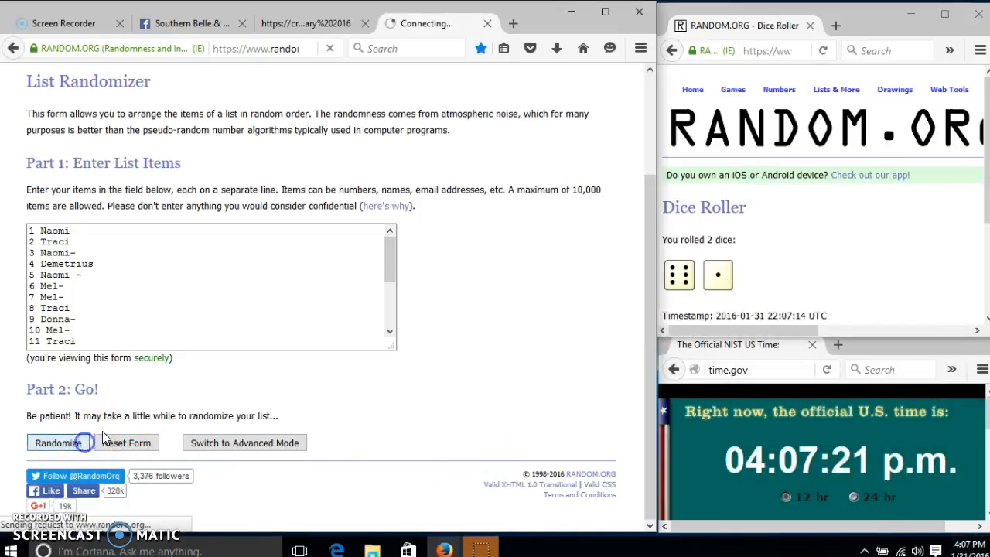
Shuffle the bidder list until randomized 7 times, then type 'done' under the Facebook post
{"action": "left_click", "coordinate": [58, 442]}
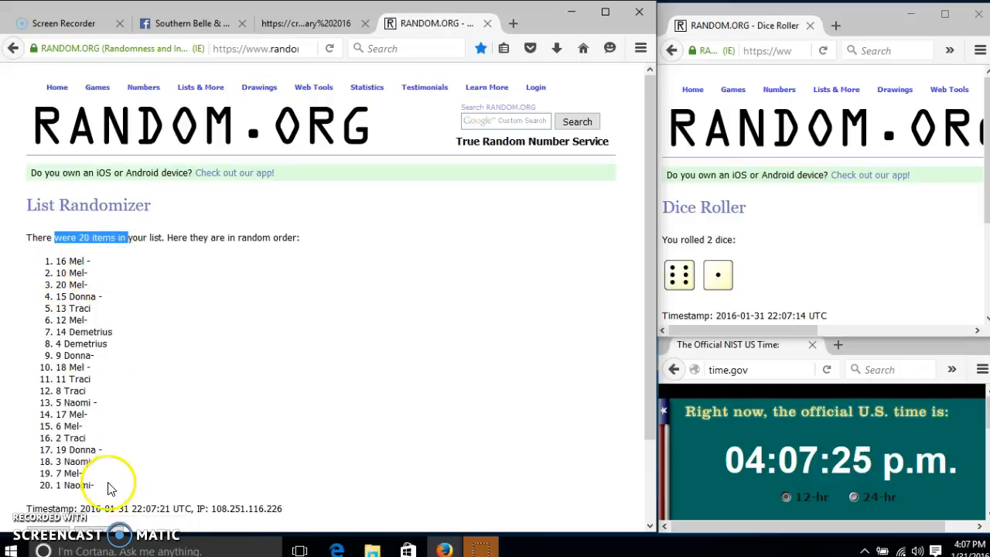
{"action": "mouse_move", "coordinate": [293, 379]}
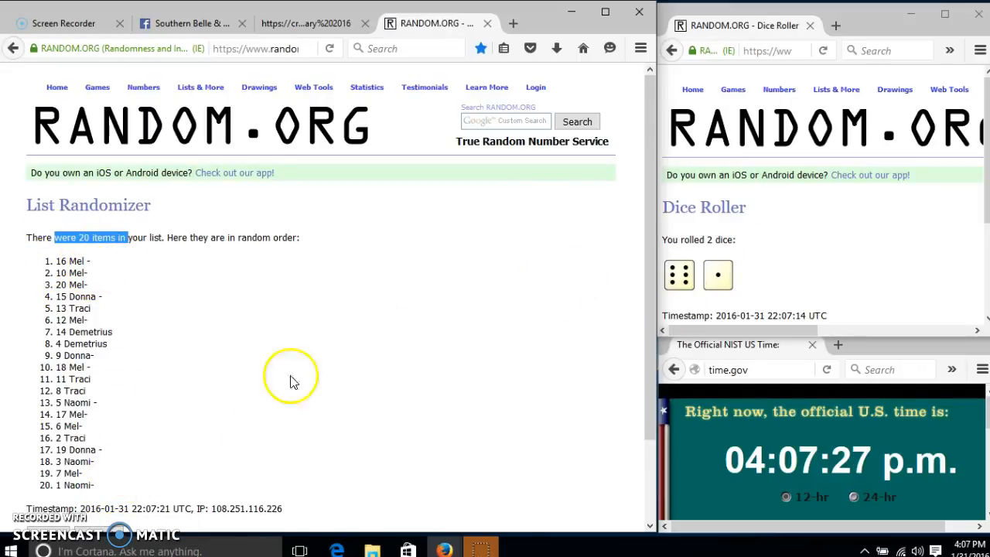
{"action": "left_click", "coordinate": [47, 443]}
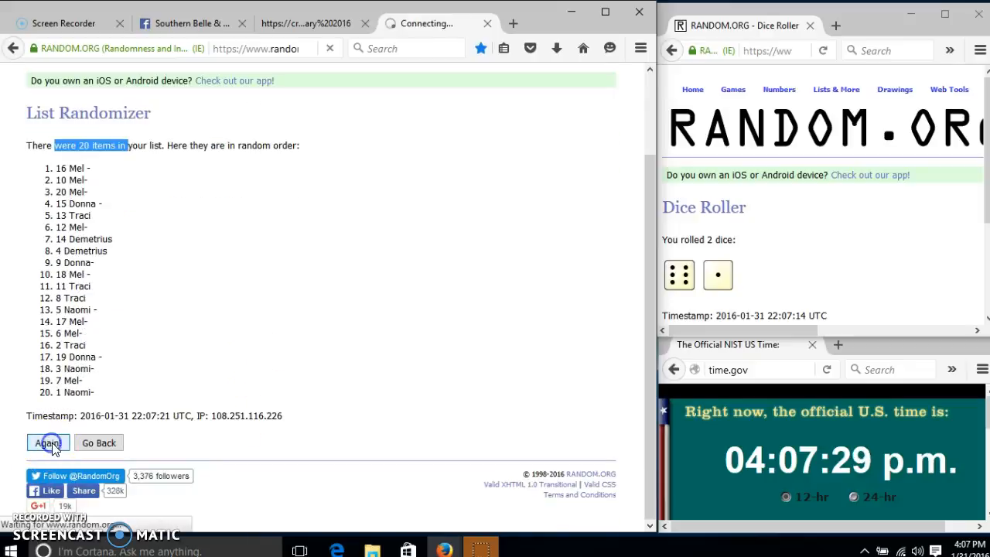
{"action": "left_click", "coordinate": [47, 442]}
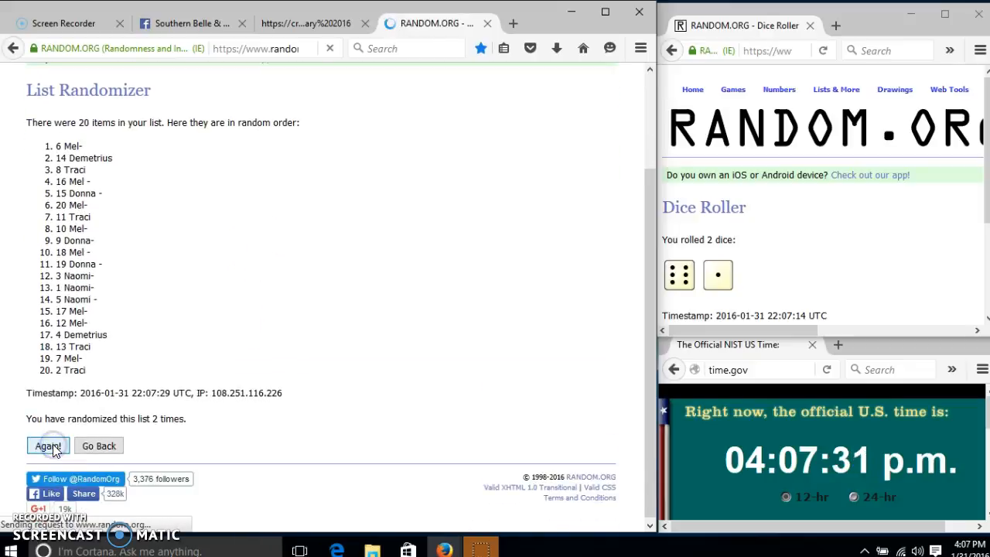
{"action": "left_click", "coordinate": [48, 446]}
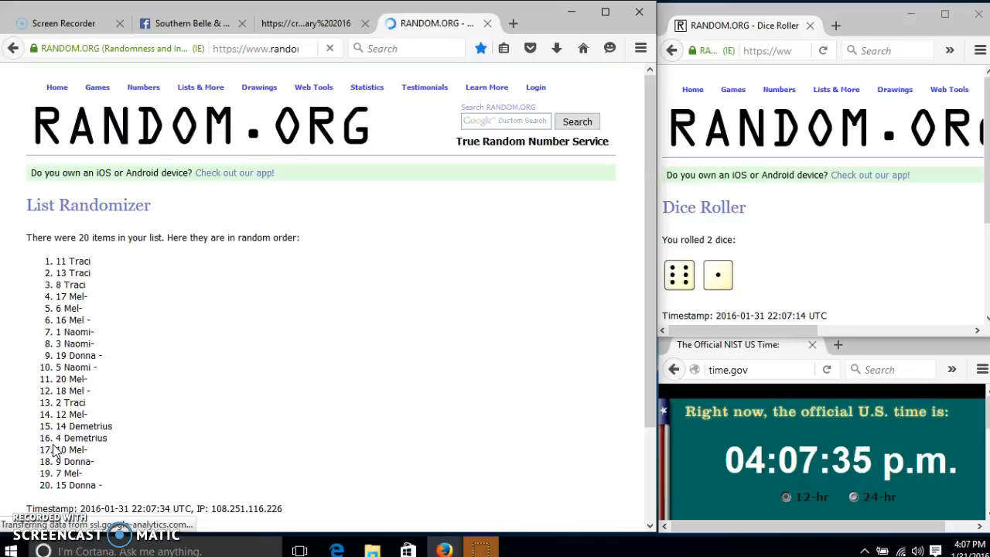
{"action": "scroll", "scroll_direction": "down", "scroll_amount": 3}
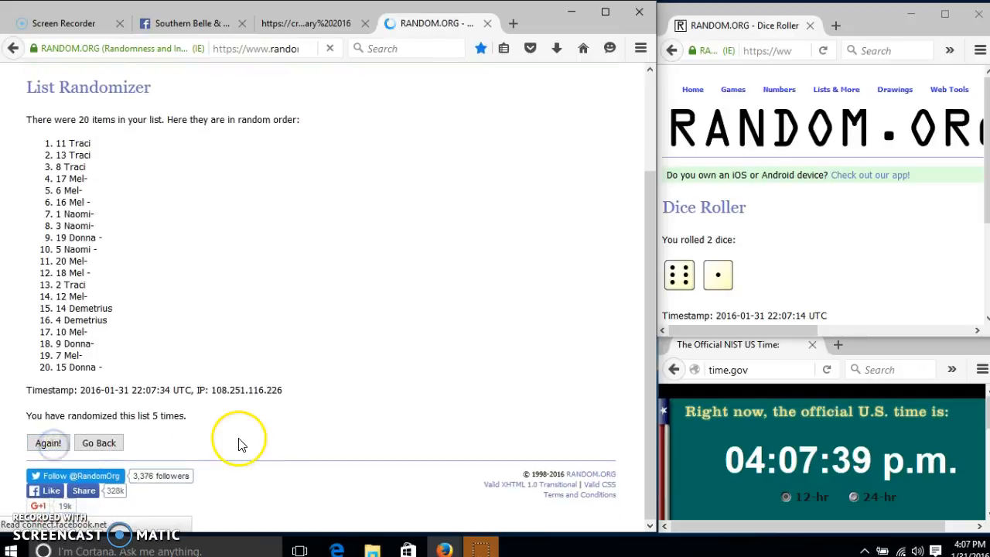
{"action": "left_click", "coordinate": [48, 442]}
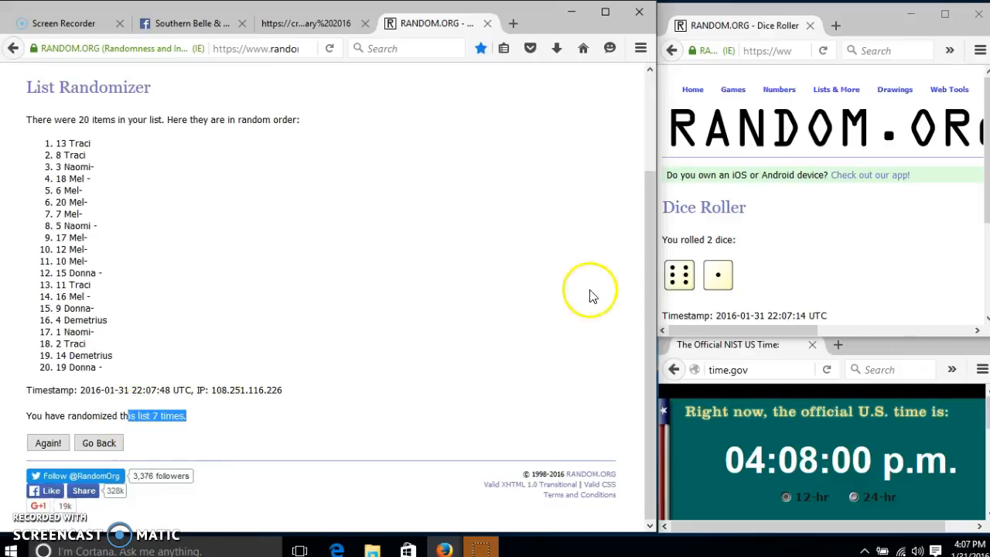
{"action": "left_click", "coordinate": [189, 23]}
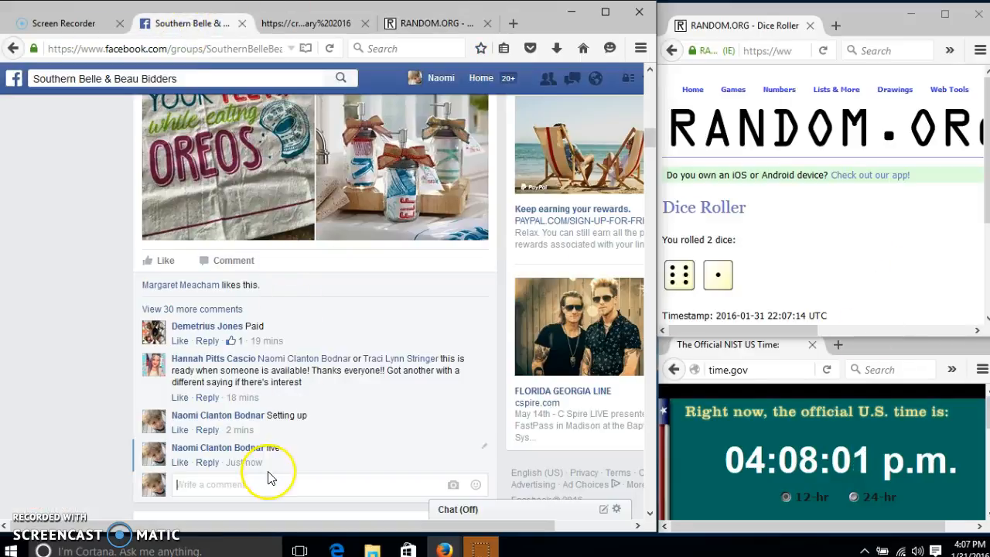
{"action": "type", "text": "done"}
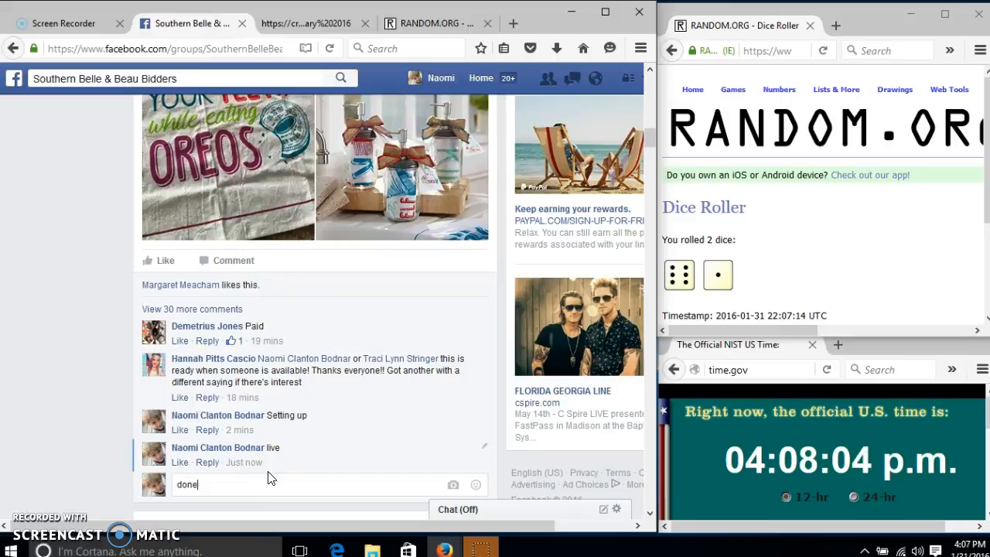